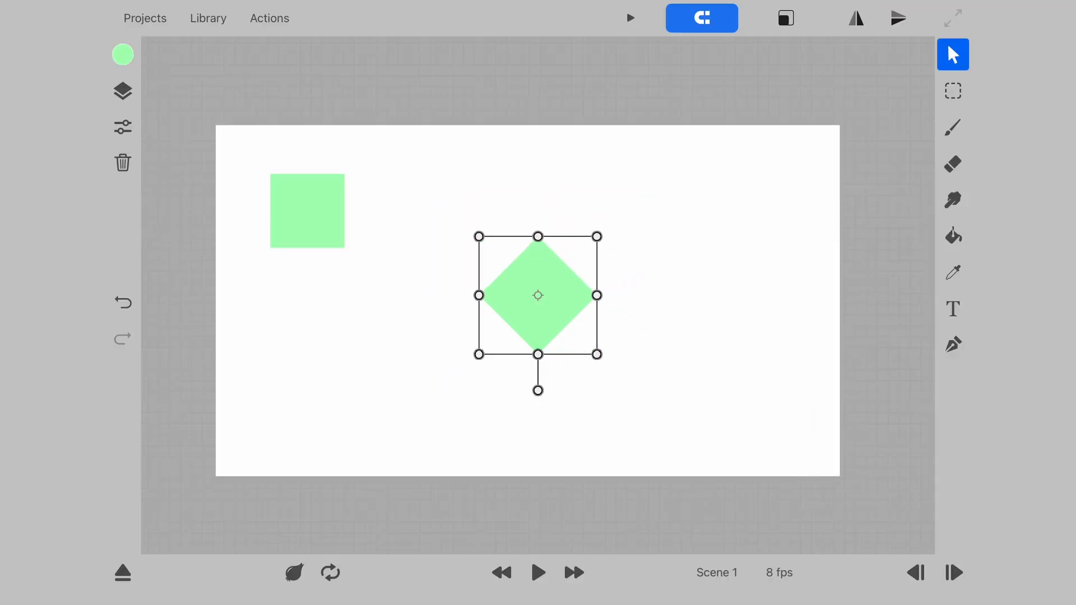
Bring up the Scaling Mode choices for the green diamond beside the square
{"action": "left_click", "coordinate": [785, 18]}
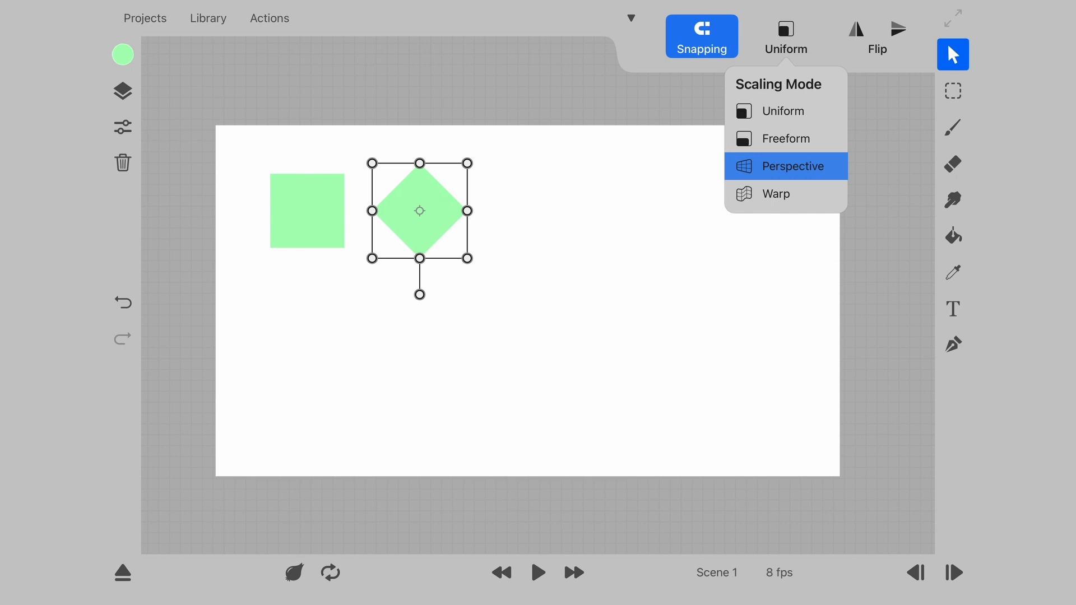
Switch the diamond to Perspective scaling and add an animatable Perspective effect
{"action": "left_click", "coordinate": [794, 166]}
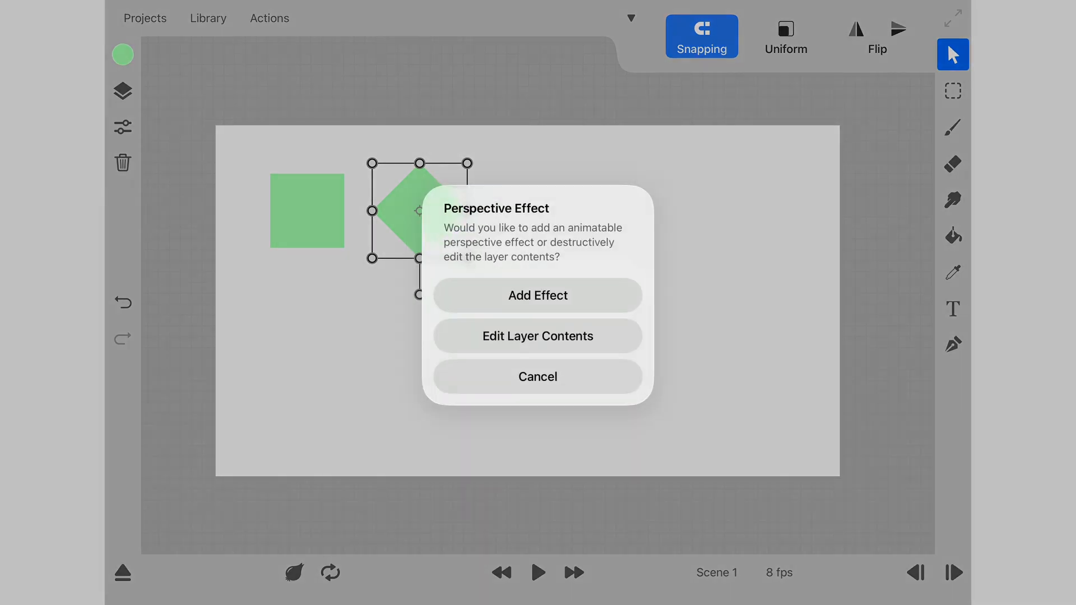
{"action": "left_click", "coordinate": [538, 296]}
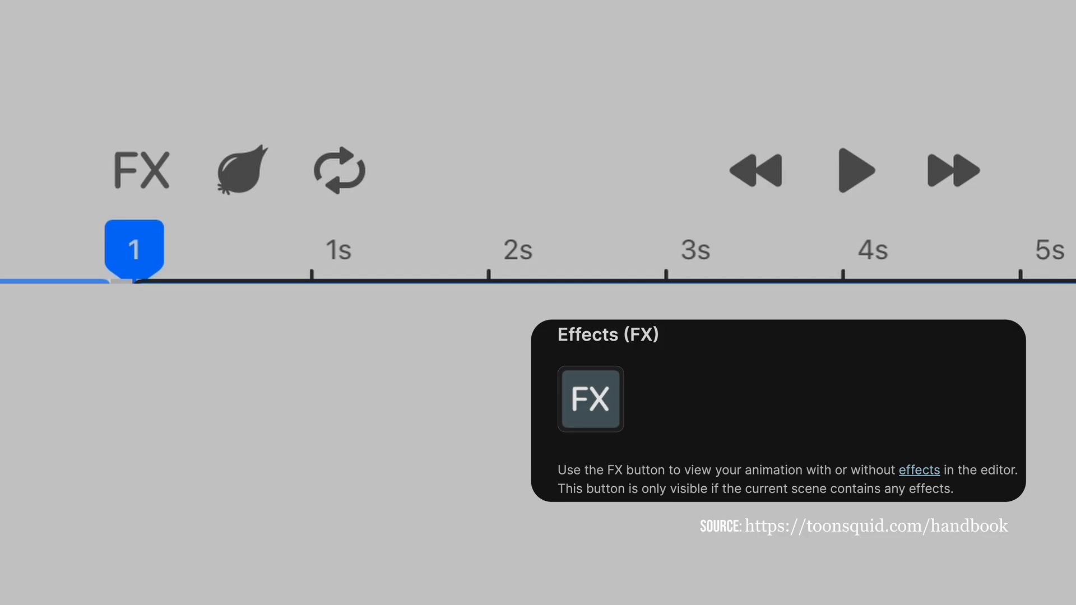
Drag the Perspective control points to skew the diamond into a stretched quadrilateral
{"action": "left_click", "coordinate": [141, 171]}
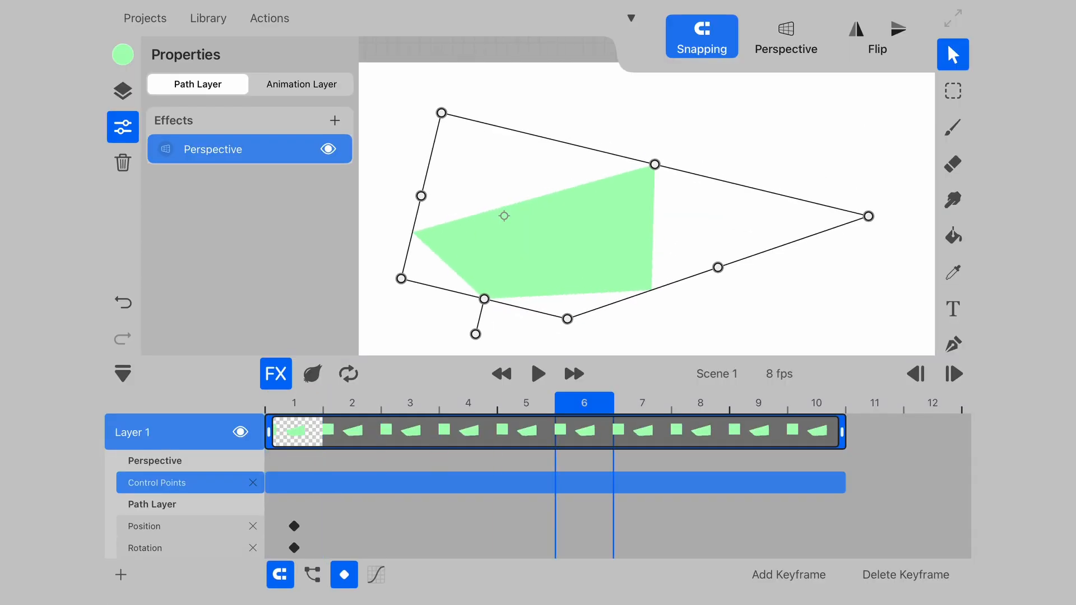
Draw a green heart on new Layer 3 with Layers 1 and 2 hidden
{"action": "left_click", "coordinate": [351, 402]}
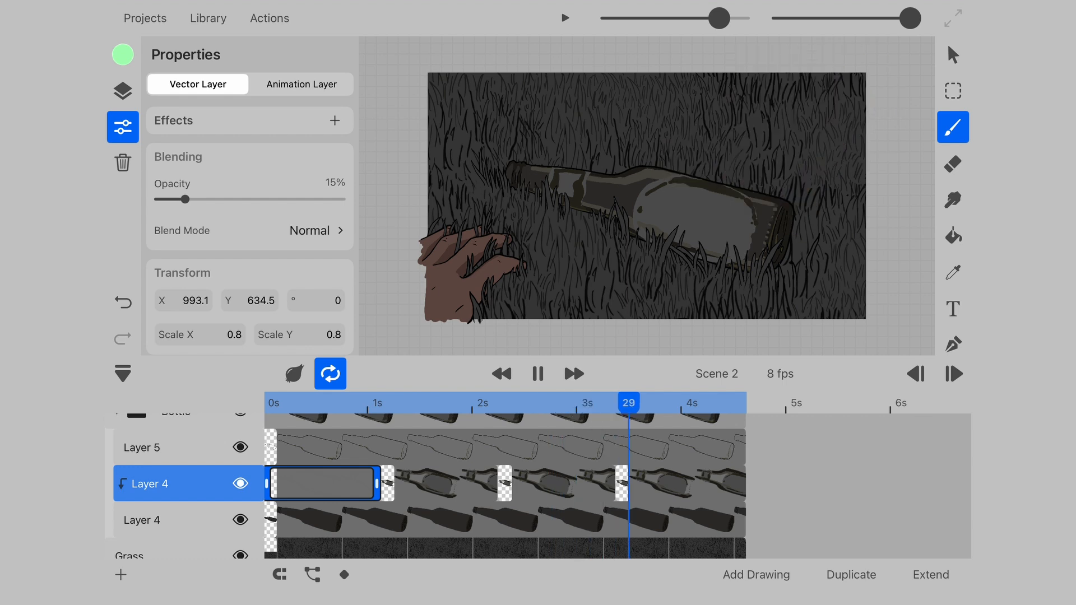
{"action": "left_click", "coordinate": [300, 84]}
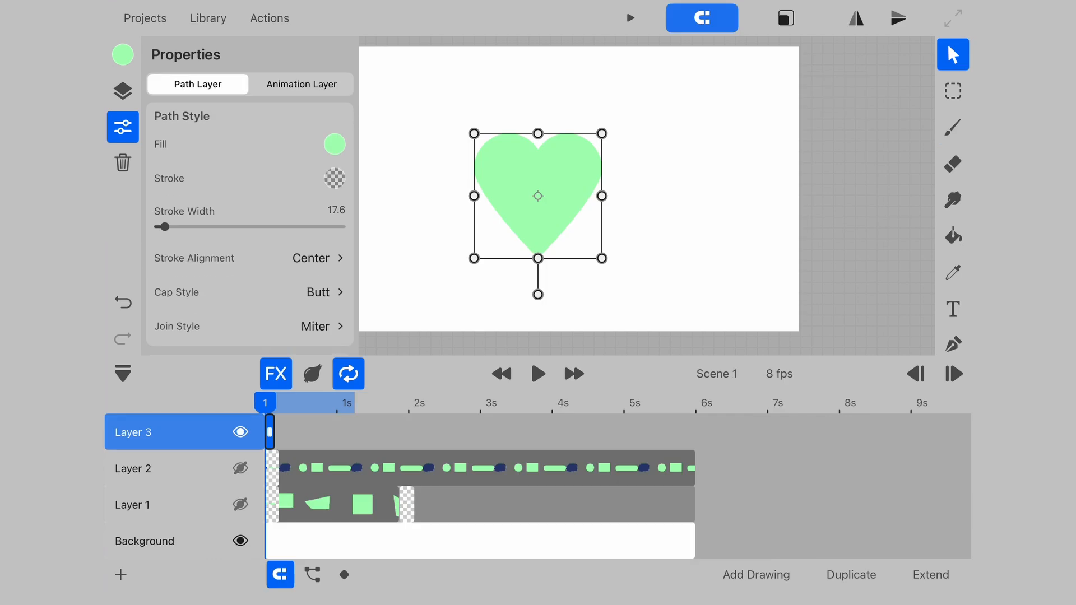
Give the heart a dark red gradient fill and a thick blue stroke
{"action": "left_click", "coordinate": [334, 144]}
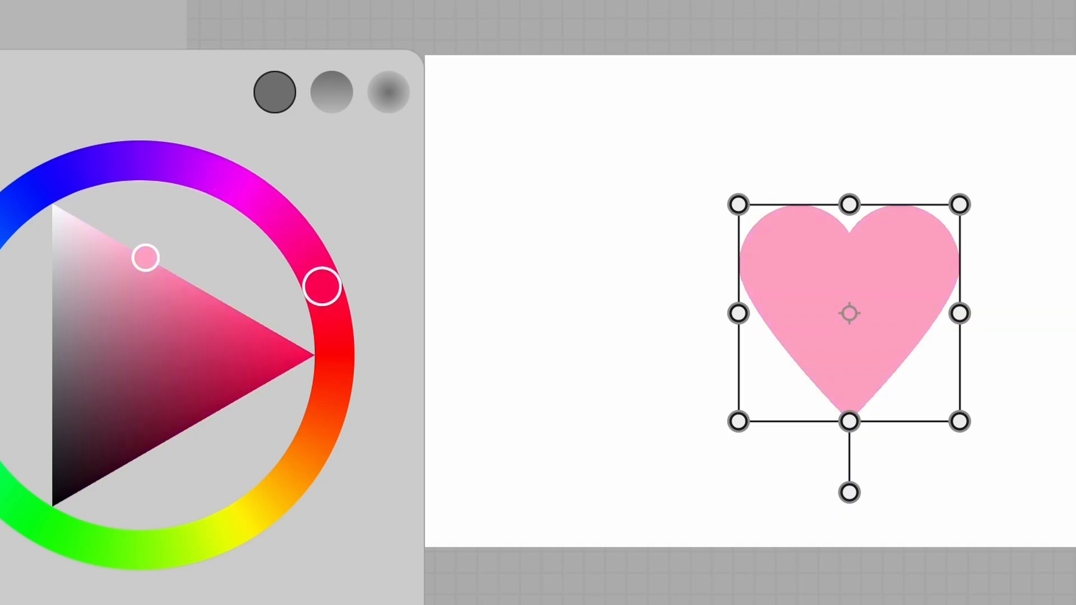
{"action": "left_click_drag", "start_coordinate": [323, 287], "coordinate": [185, 165]}
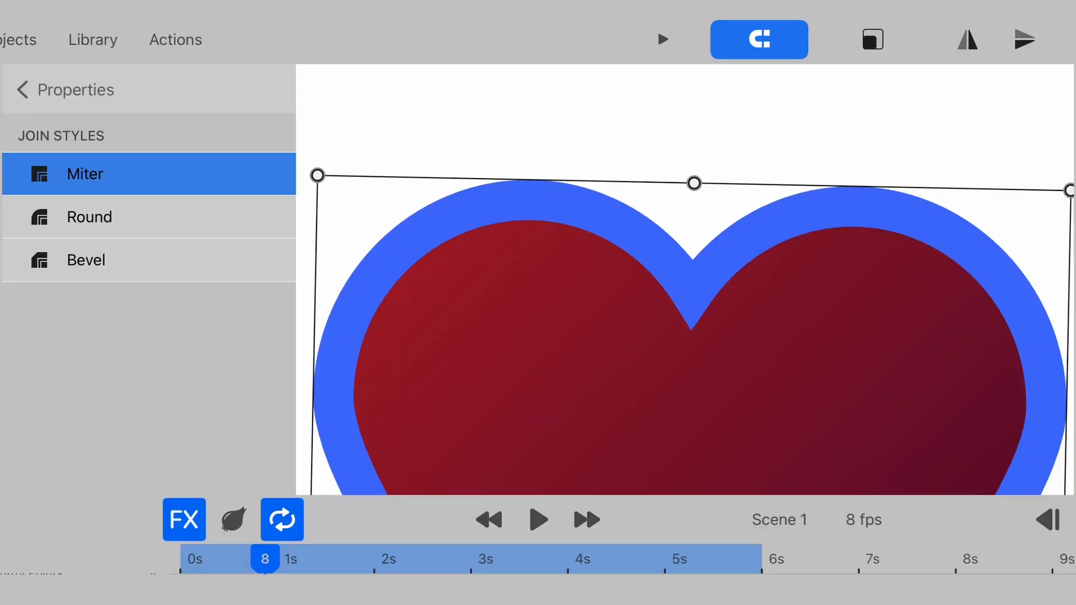
Draw a teal raindrop and an angular teal shape with tan outlines on Layer 5
{"action": "left_click", "coordinate": [85, 260]}
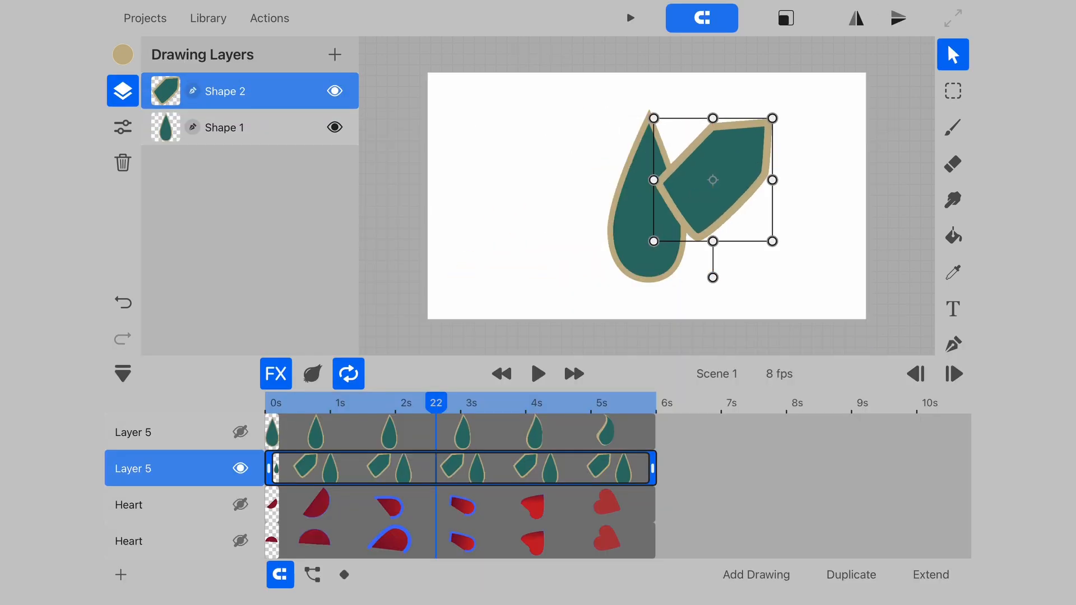
Drag the angular Shape 2 to the right, apart from the raindrop
{"action": "left_click_drag", "start_coordinate": [712, 180], "coordinate": [764, 181]}
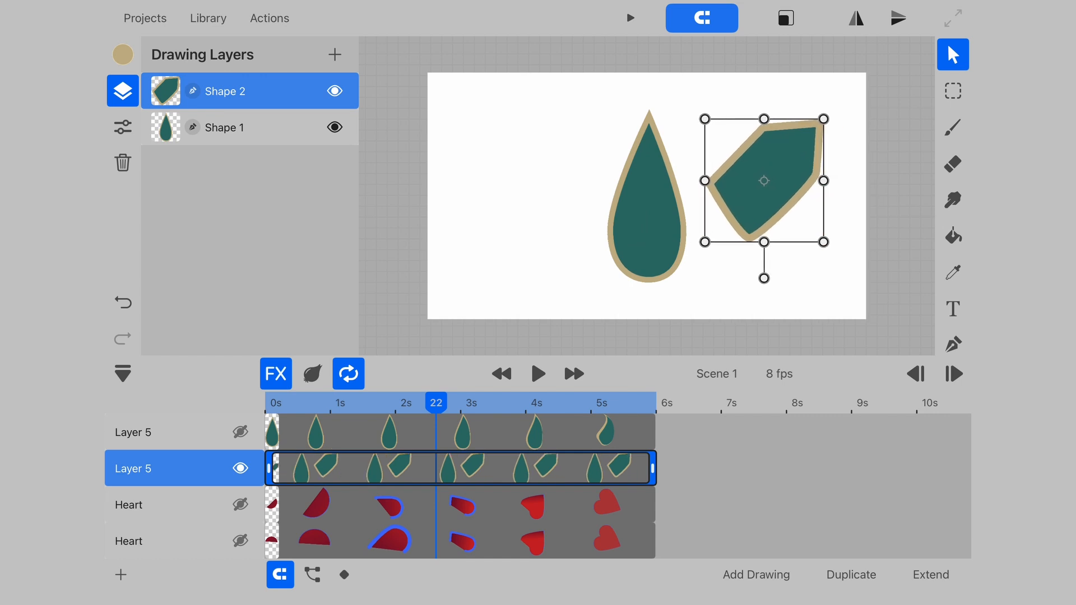
{"action": "left_click_drag", "start_coordinate": [764, 181], "coordinate": [509, 181]}
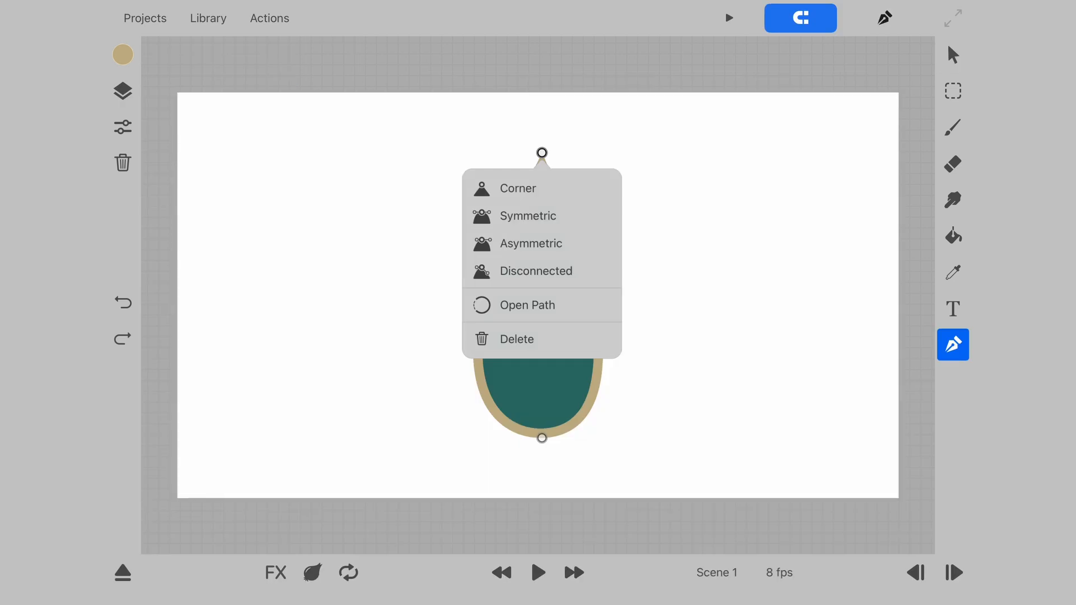
Make the drop's top node symmetric and widen its handles into a rounded capsule top
{"action": "left_click", "coordinate": [518, 189]}
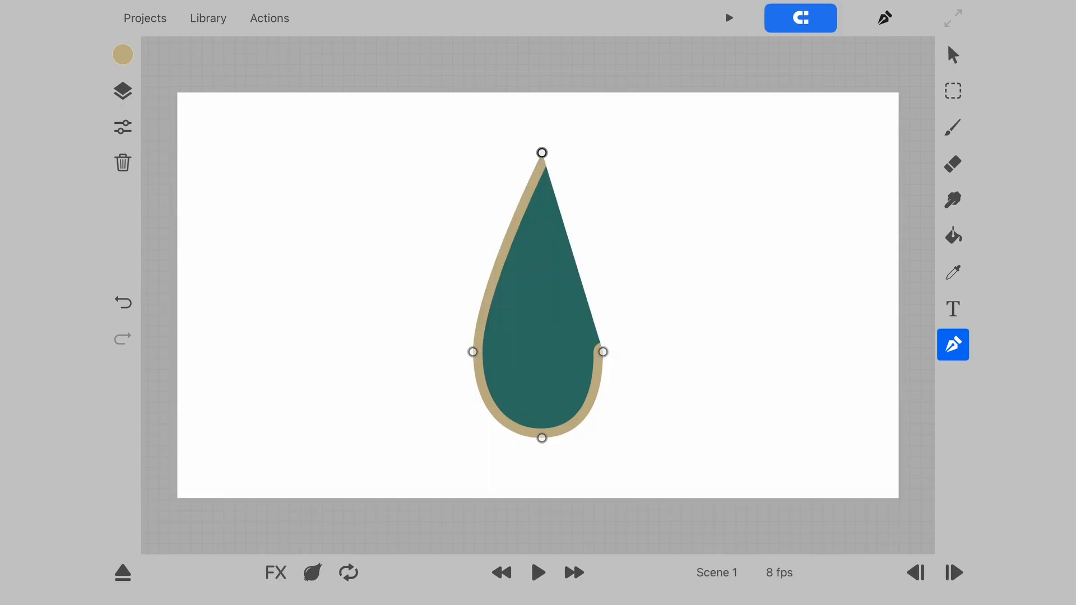
{"action": "left_click_drag", "start_coordinate": [542, 152], "coordinate": [590, 163]}
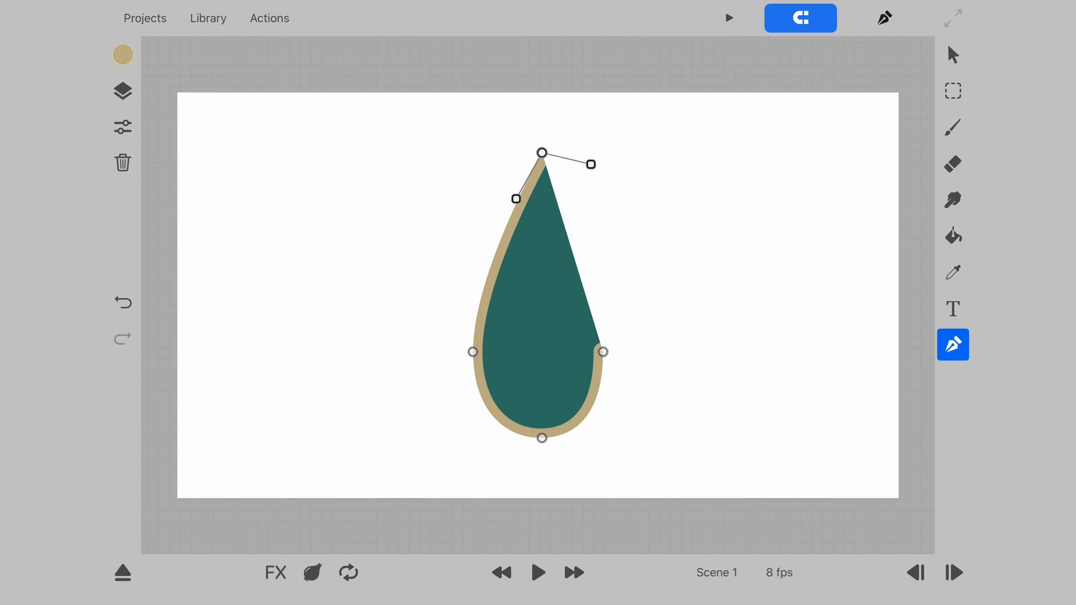
{"action": "right_click", "coordinate": [542, 153]}
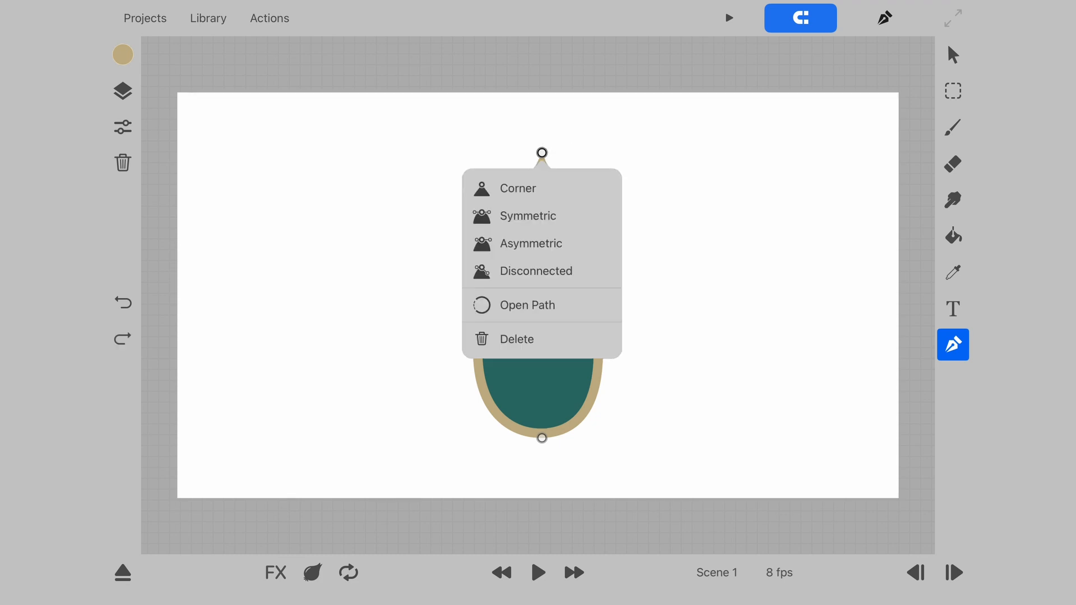
{"action": "left_click", "coordinate": [528, 215]}
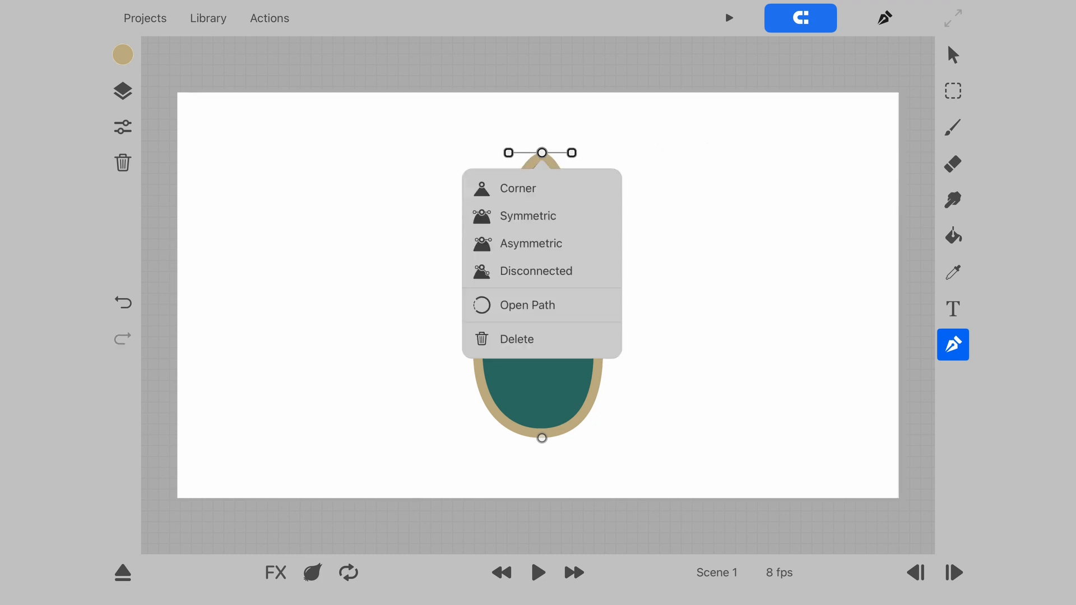
{"action": "left_click", "coordinate": [527, 215]}
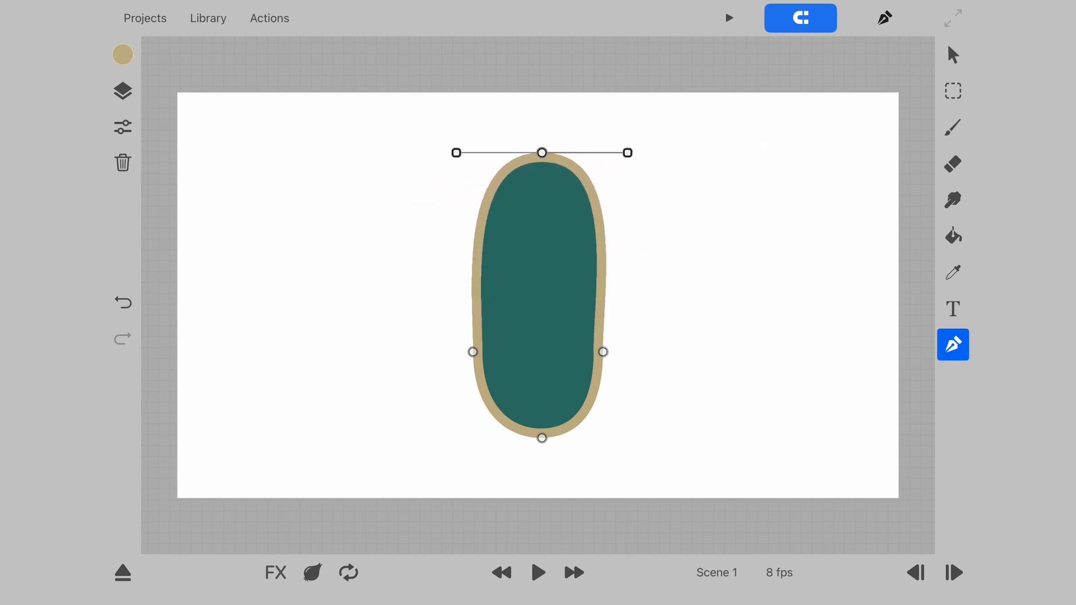
{"action": "left_click_drag", "start_coordinate": [541, 152], "coordinate": [540, 161]}
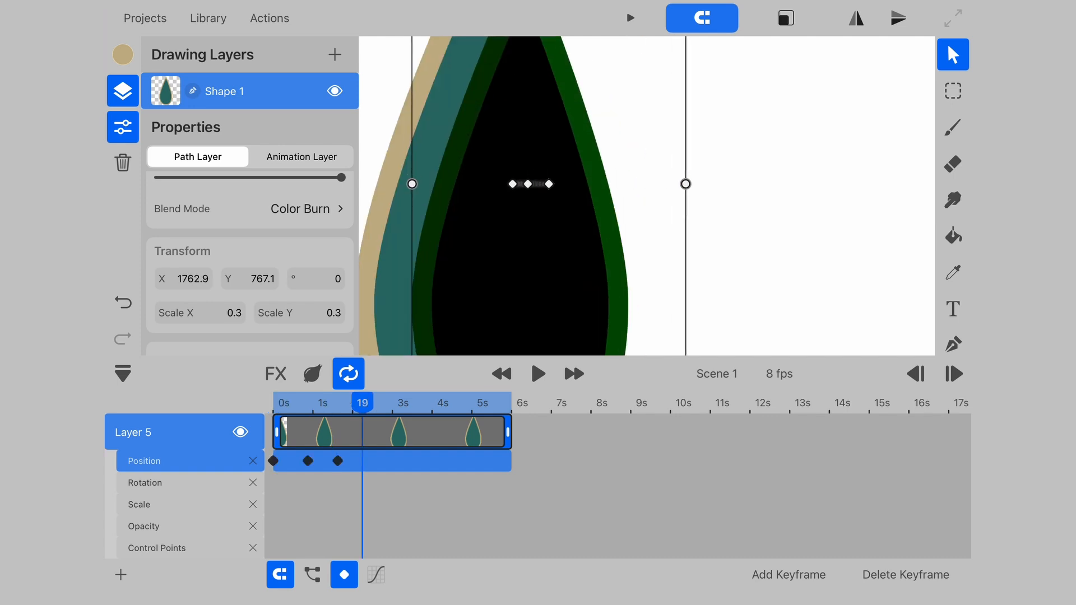
{"action": "left_click", "coordinate": [669, 199]}
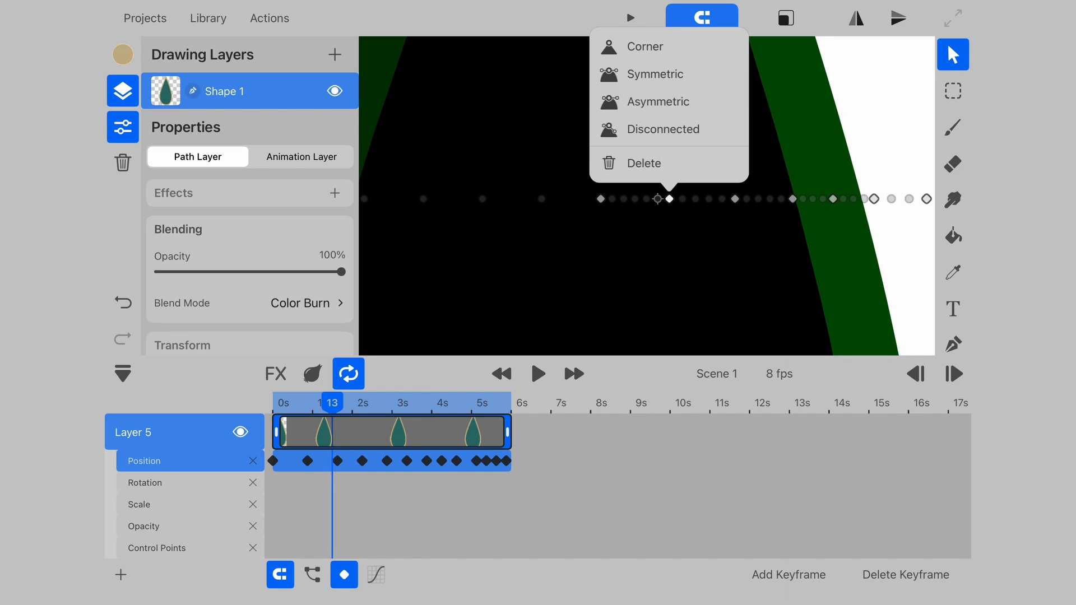